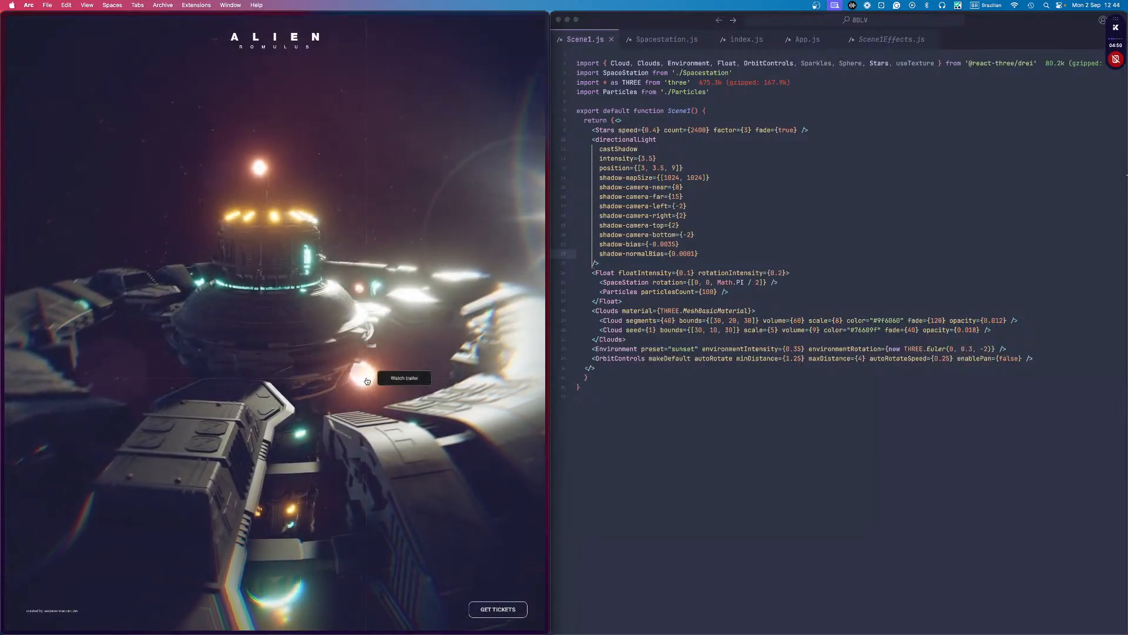
Step: Reveal the src/Components file tree and bring up Annotation.js with its hover pins
left_click(403, 377)
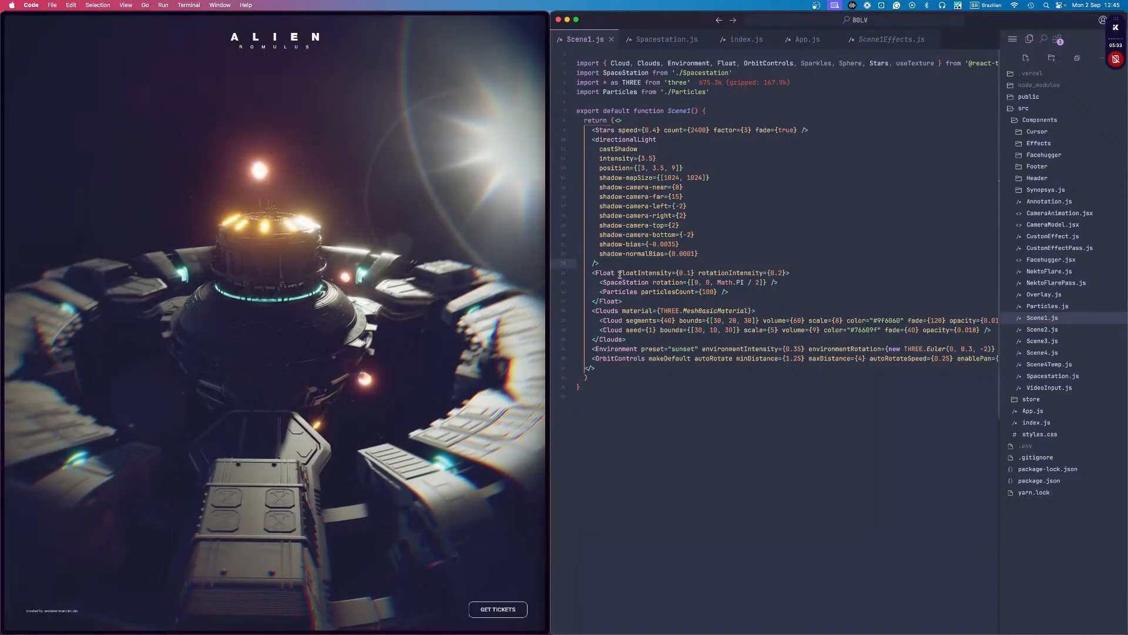
left_click(665, 39)
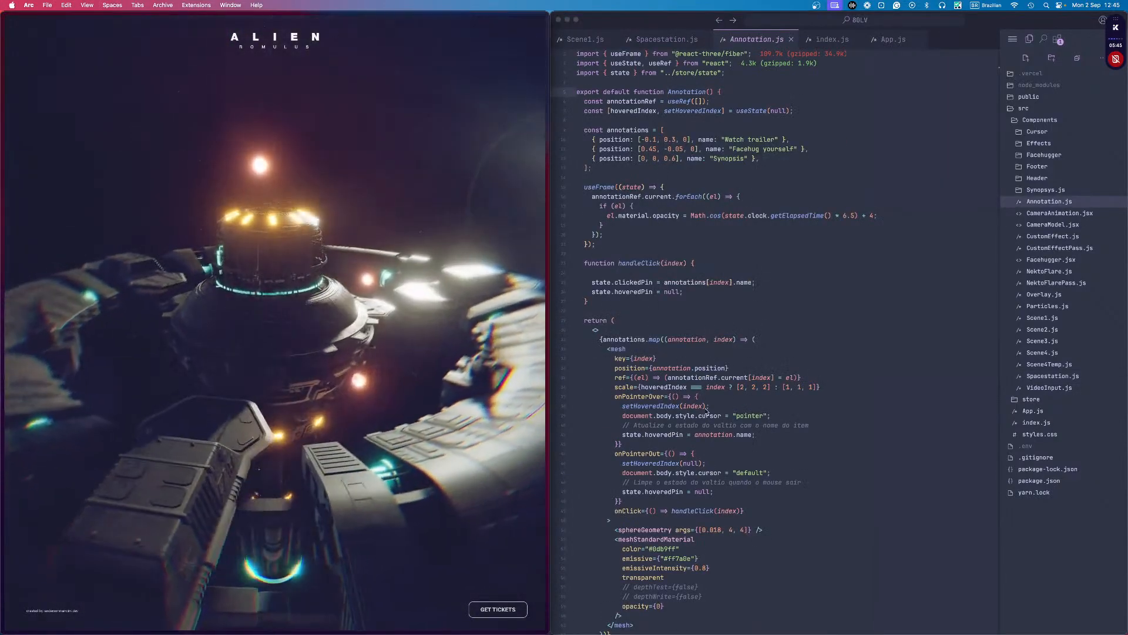
scroll("down", 3)
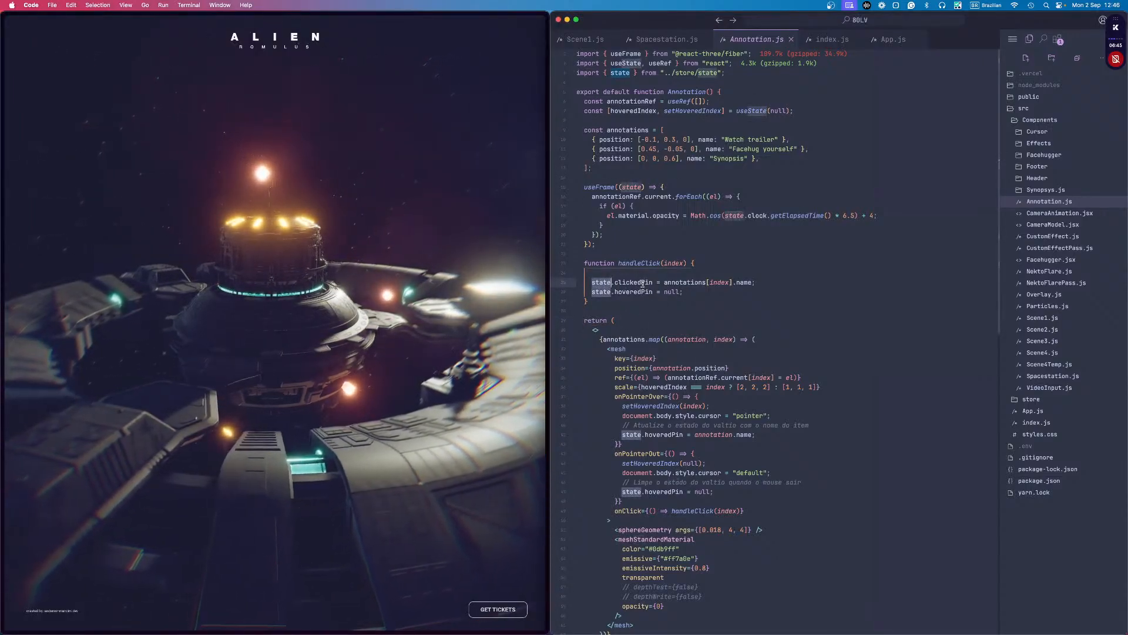
mouse_move(633, 283)
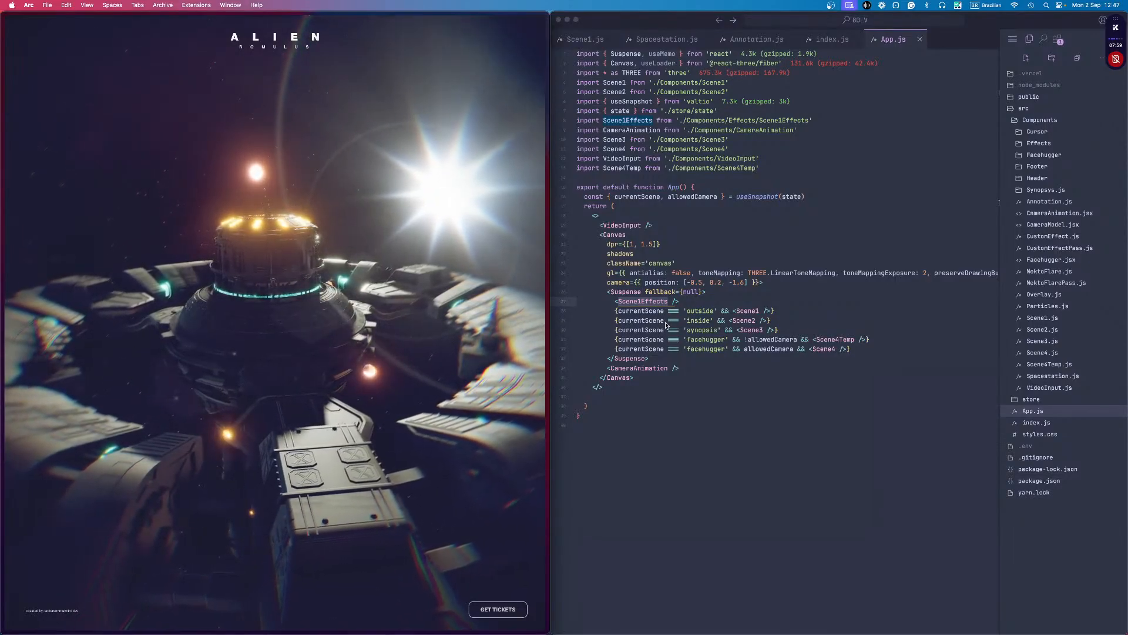
mouse_move(371, 375)
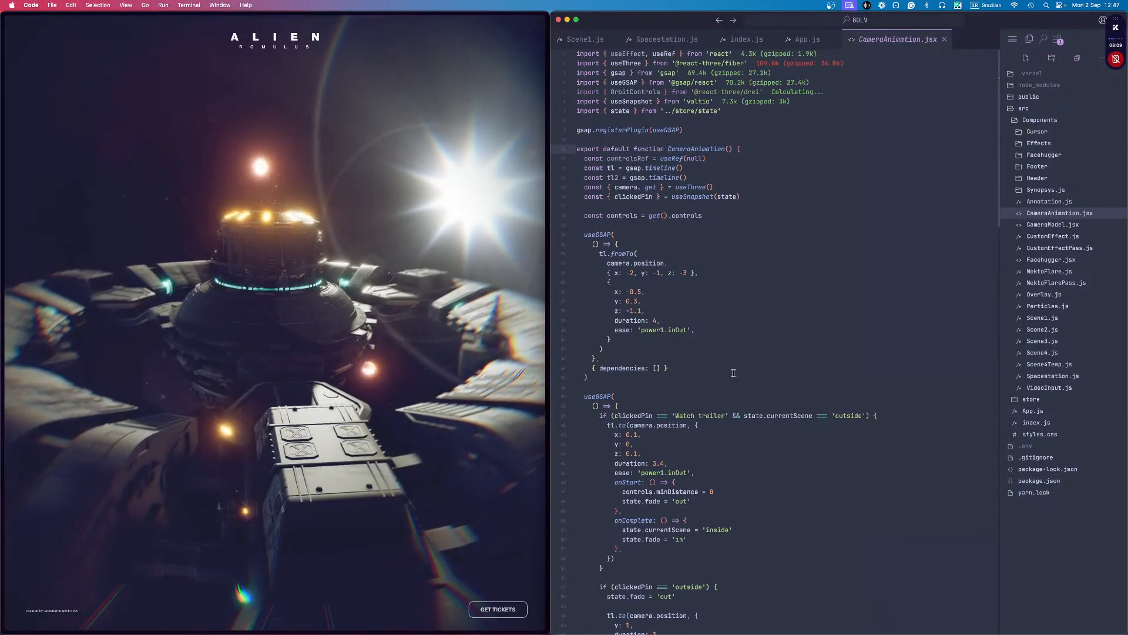
Step: Scroll through the GSAP camera timelines in CameraAnimation.jsx
scroll("down", 3)
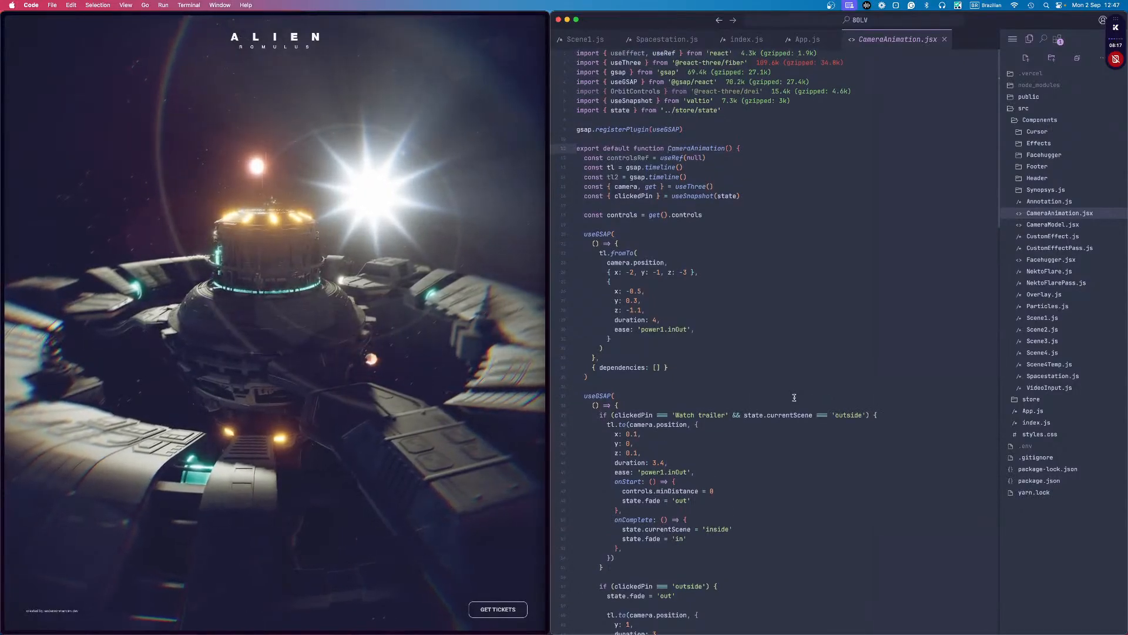
scroll("down", 3)
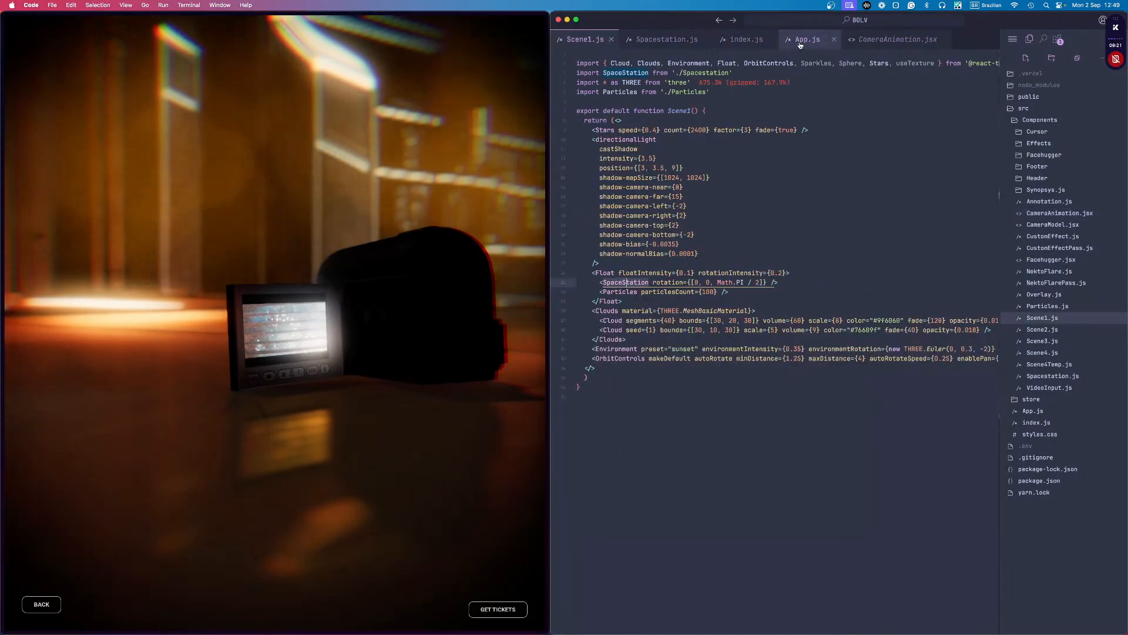
Step: Return to App.js and inspect the currentScene switching logic
left_click(806, 39)
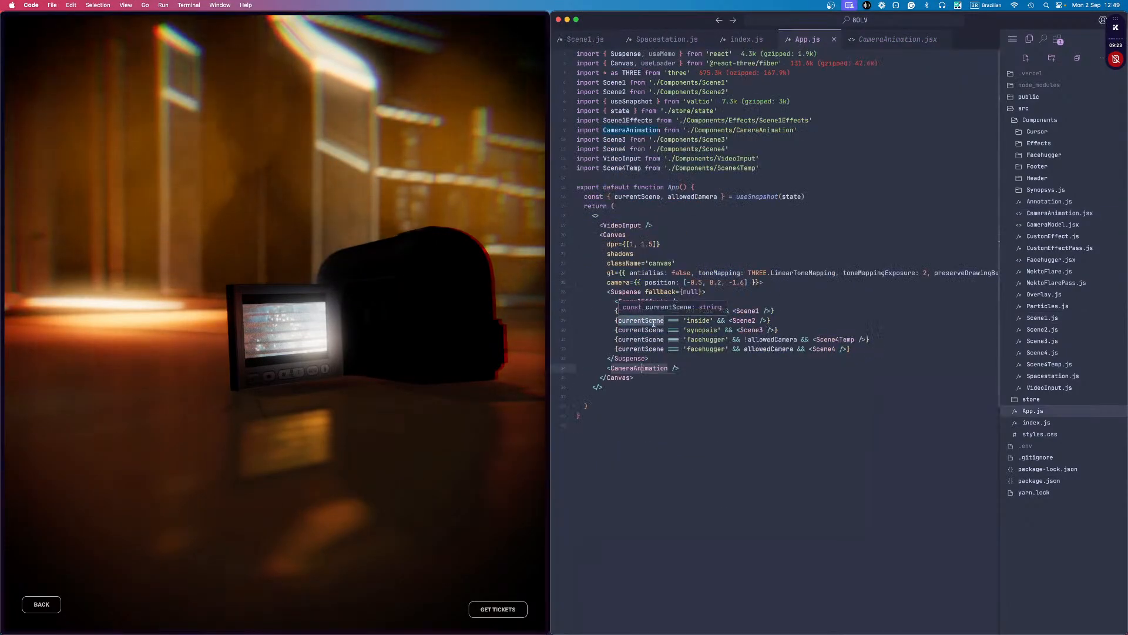
left_click(1042, 329)
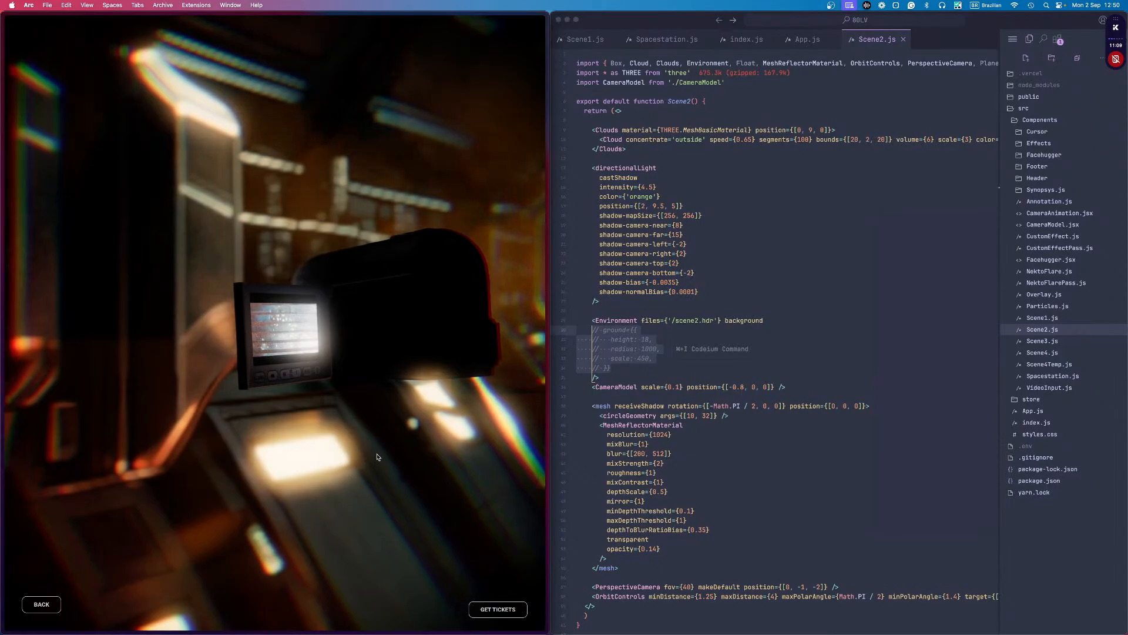
mouse_move(624, 367)
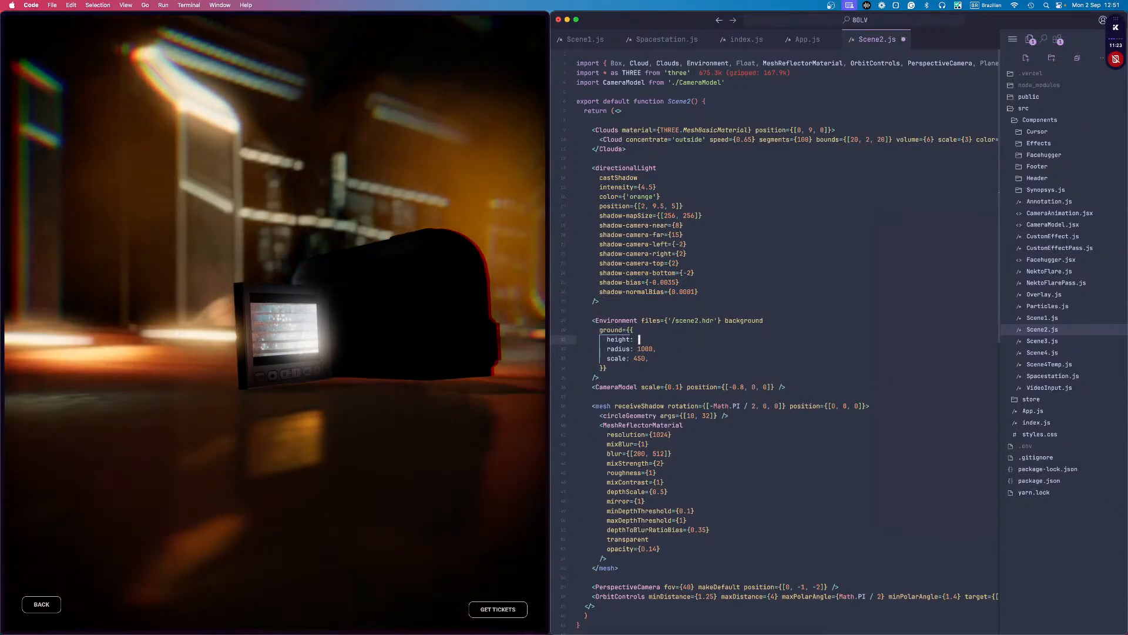
Step: Try ground scale values 20 and 2 on the Scene2 Environment backdrop
type("20")
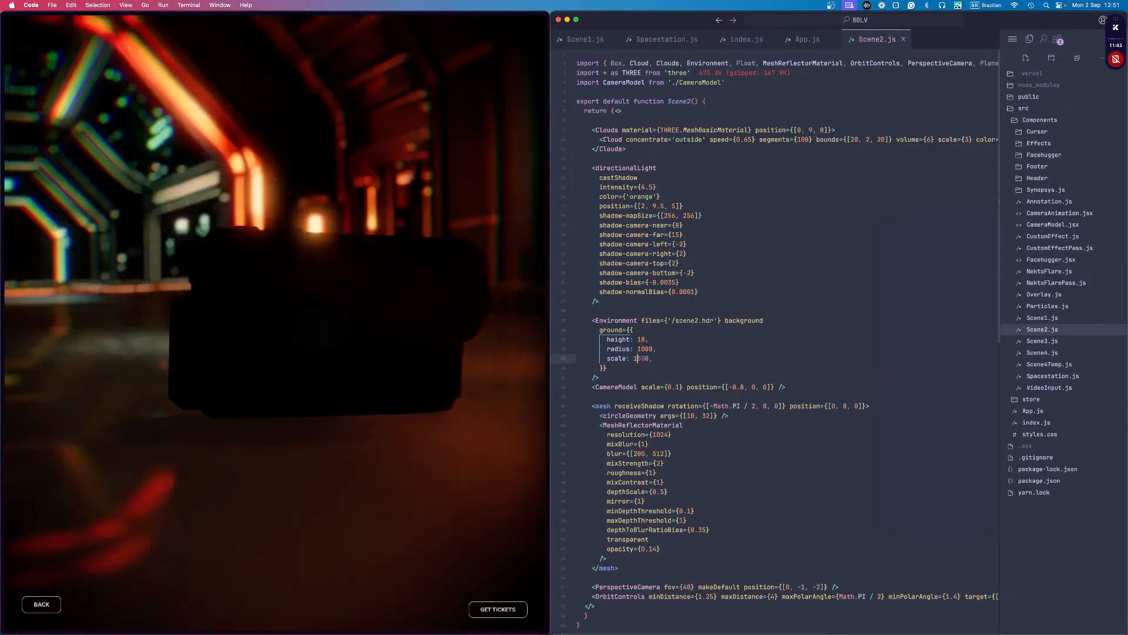
type("2")
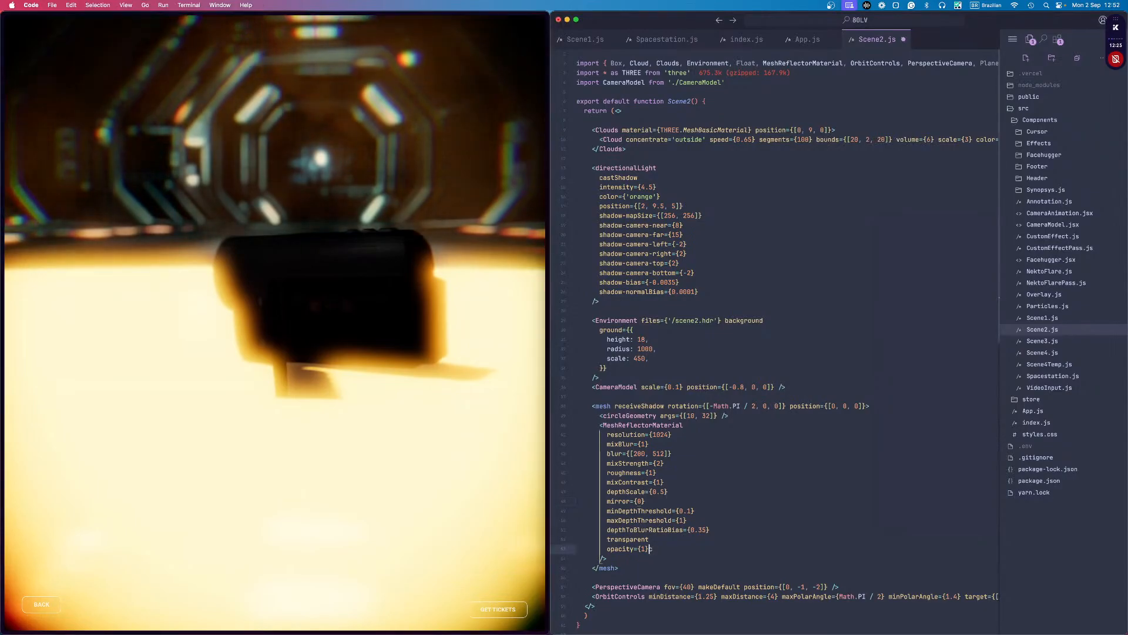
Step: Test white and grey colour overrides on MeshReflectorMaterial, then restore opacity 0.14
type("color={'white'}")
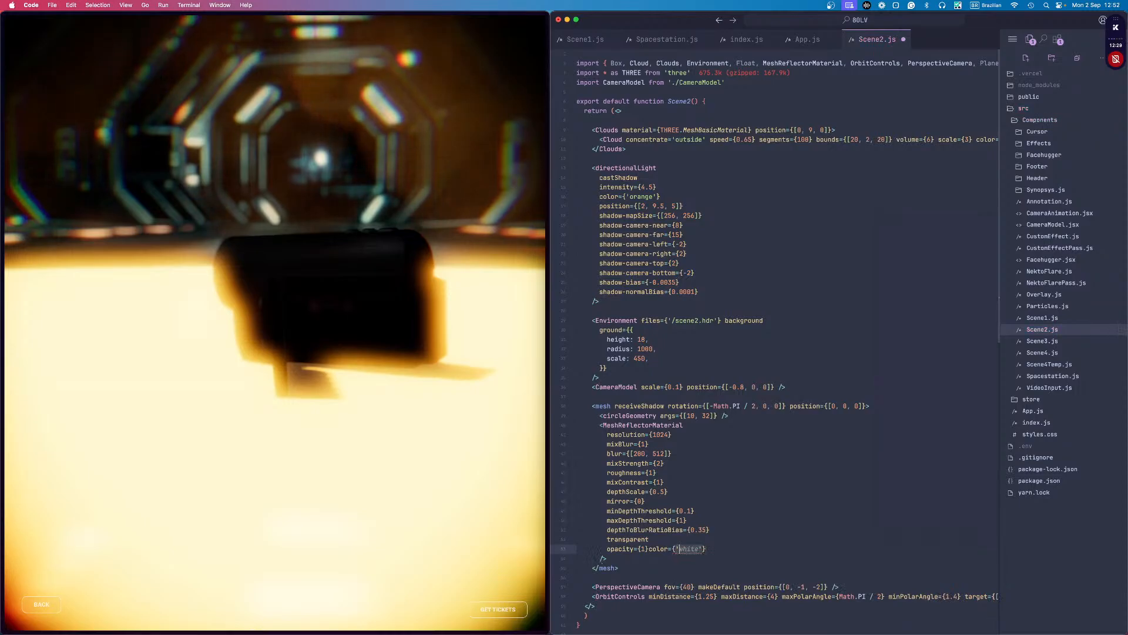
type("grey")
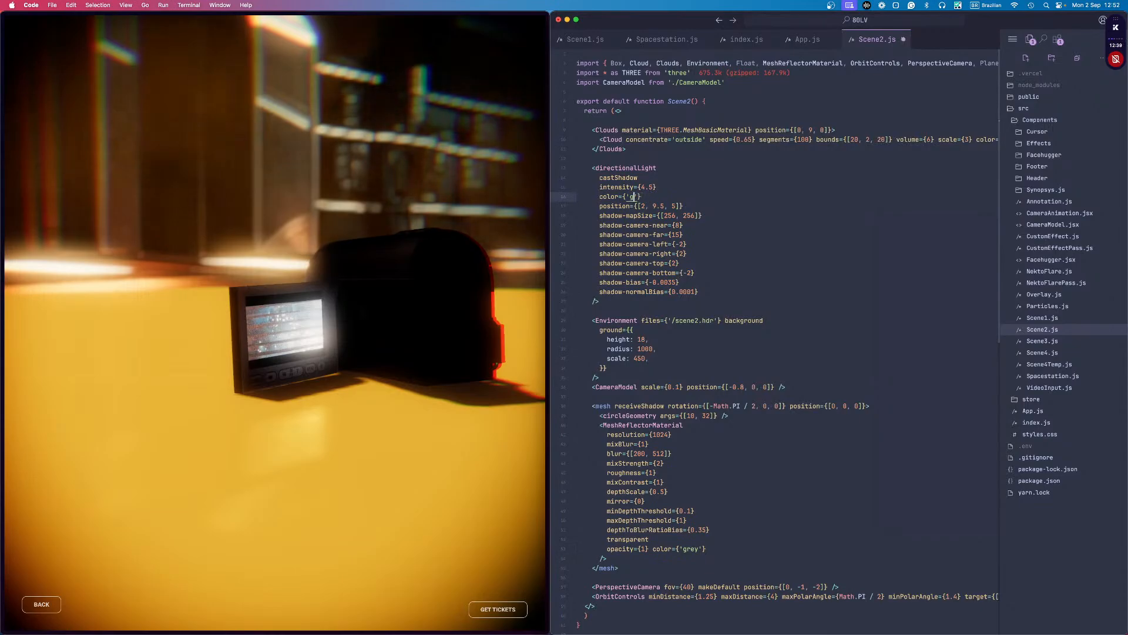
type("rey")
left_click(628, 501)
type("1")
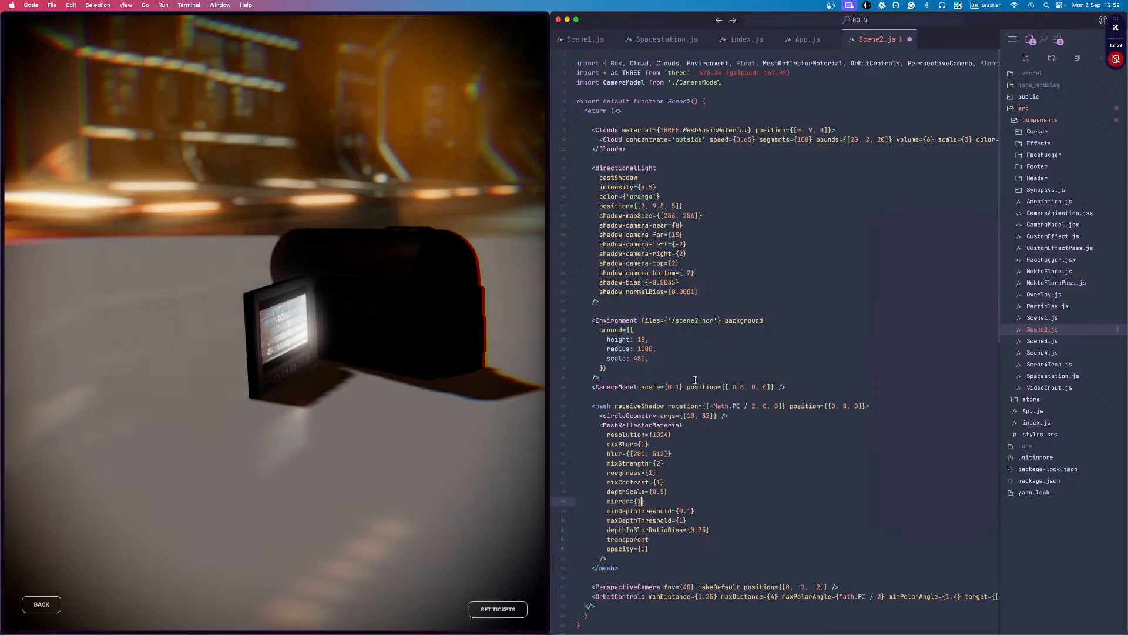
type("0.14")
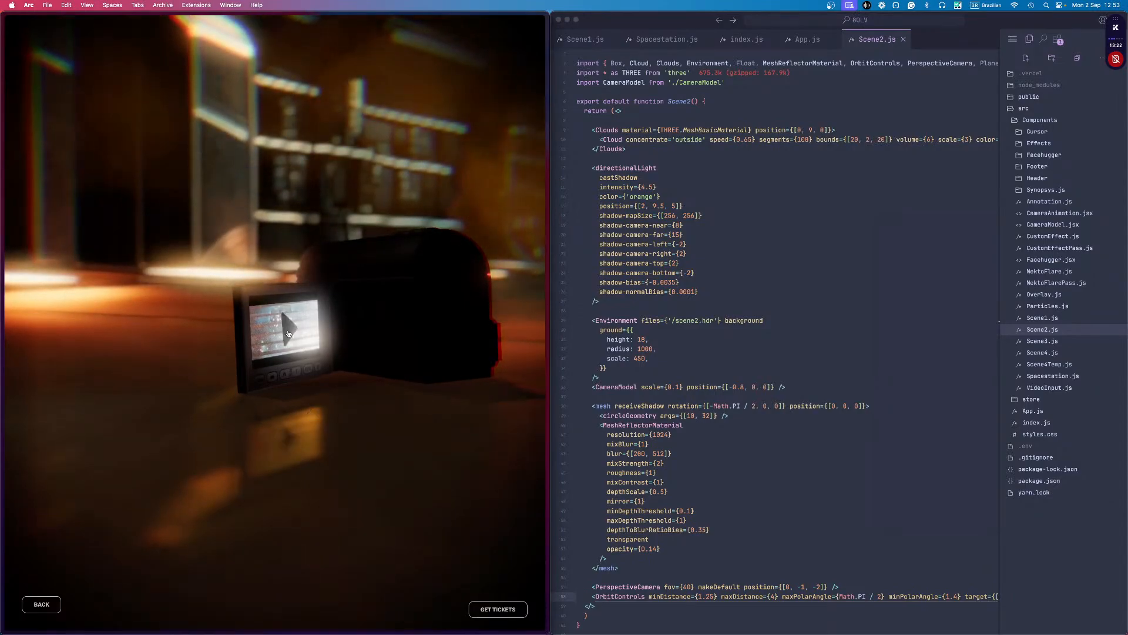
mouse_move(329, 339)
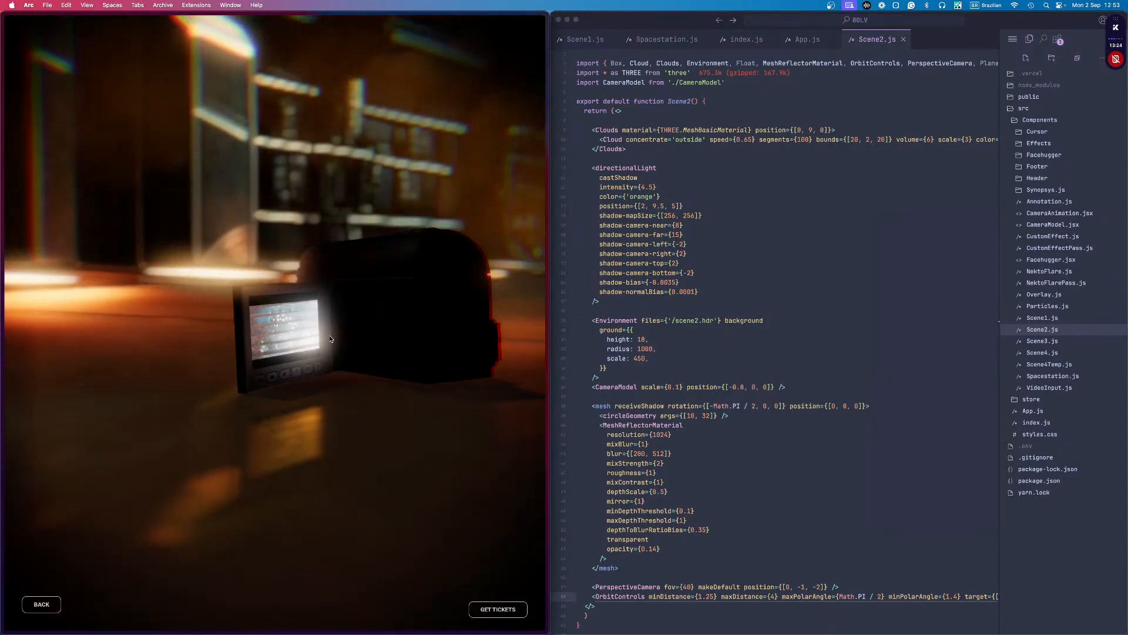
right_click(617, 387)
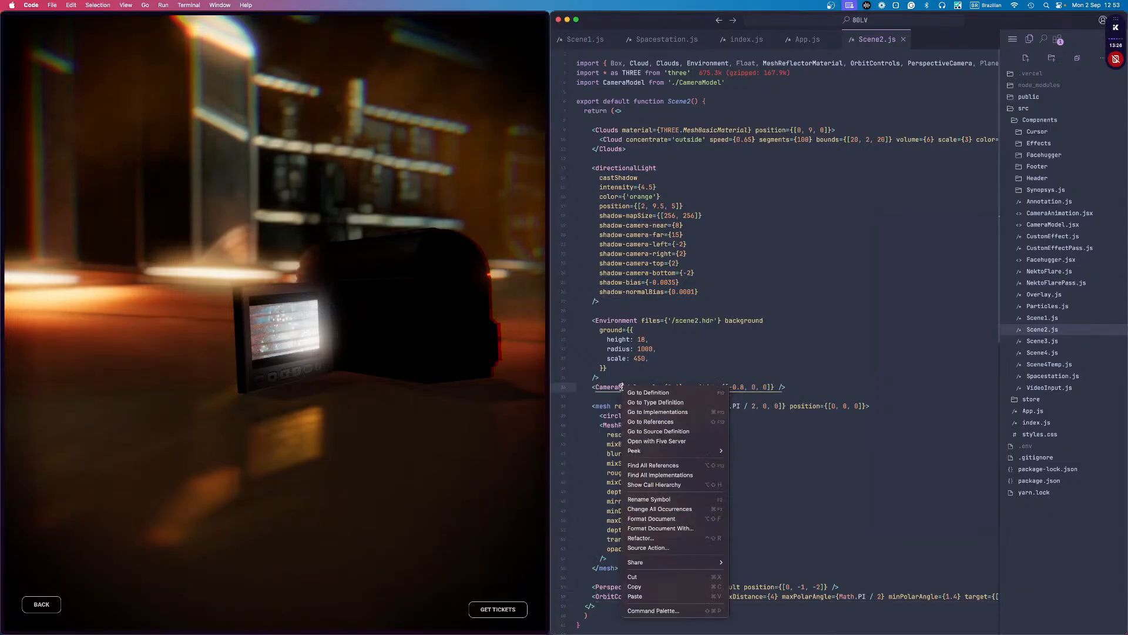
Step: Jump to the CameraModel definition showing the trailer video texture setup
left_click(647, 393)
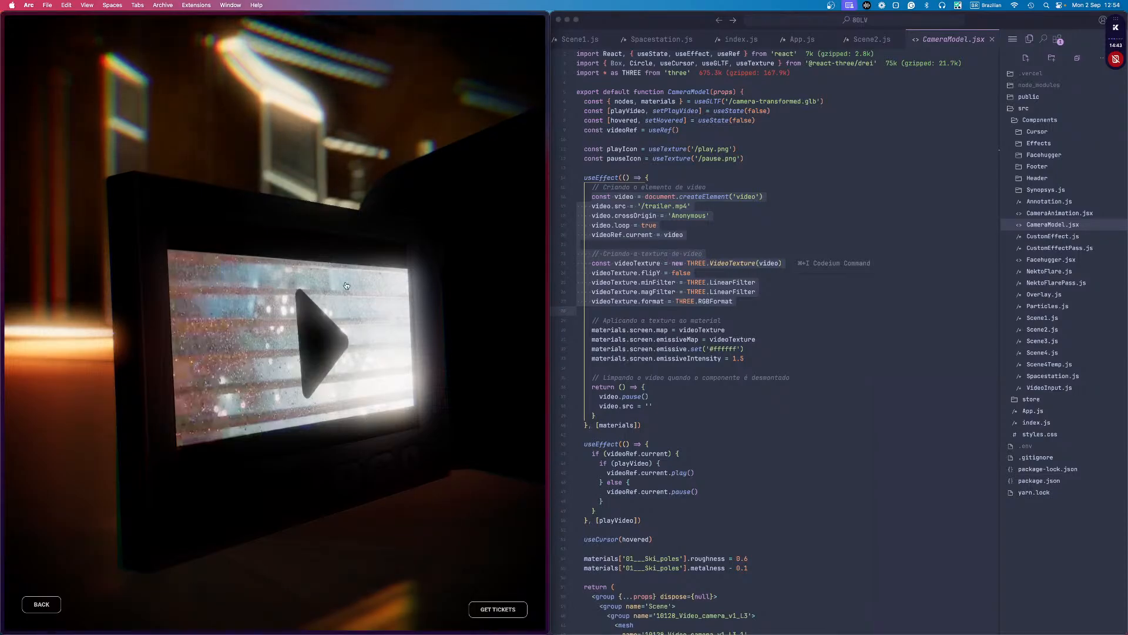
mouse_move(319, 439)
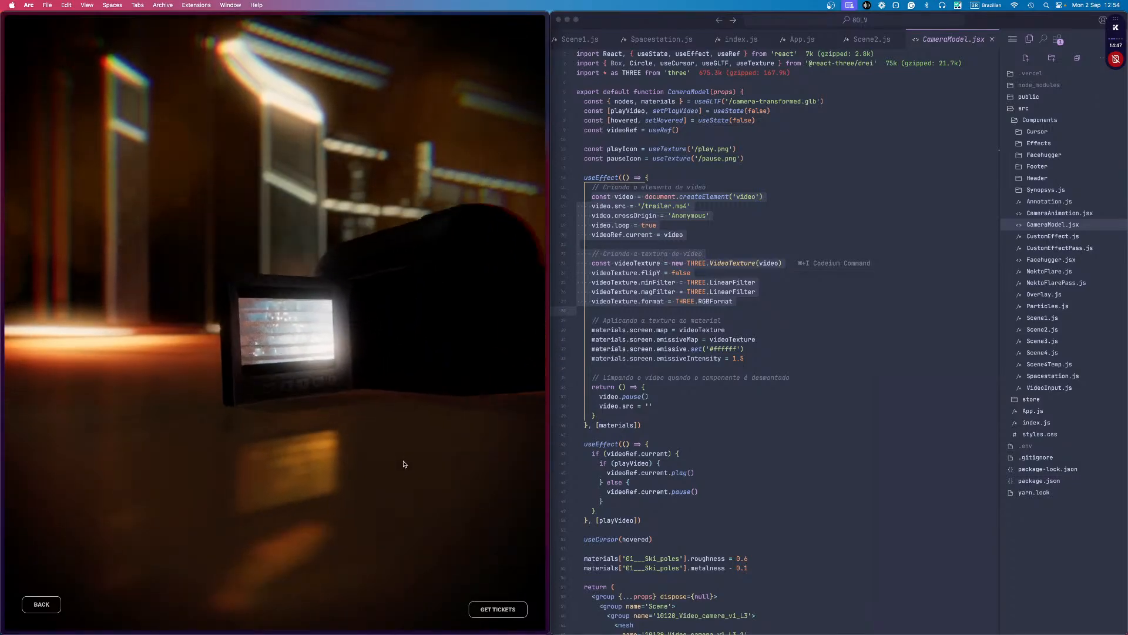
left_click(324, 366)
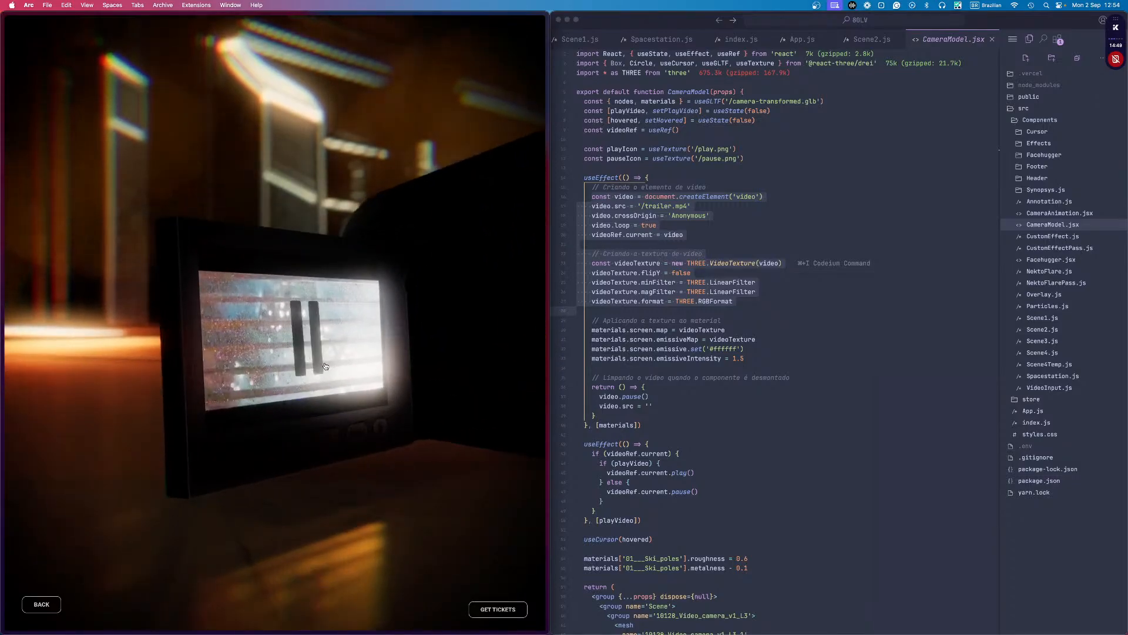
left_click(324, 353)
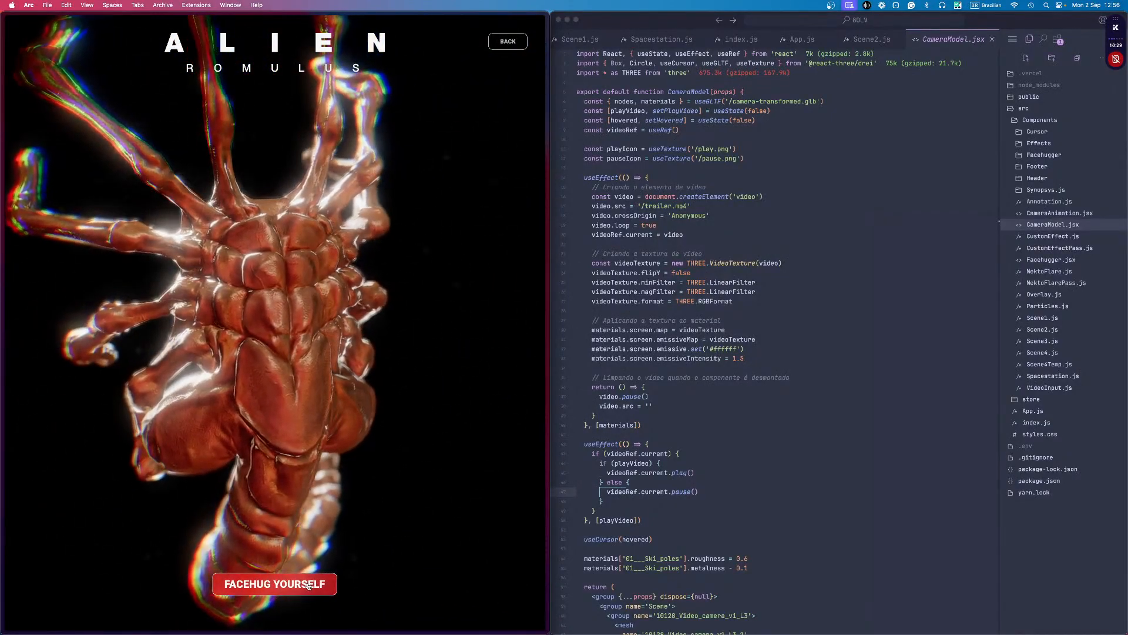
Step: Run FACEHUG YOURSELF, review facehug_yourself_ams.png, and close Preview to return to Arc
left_click(274, 584)
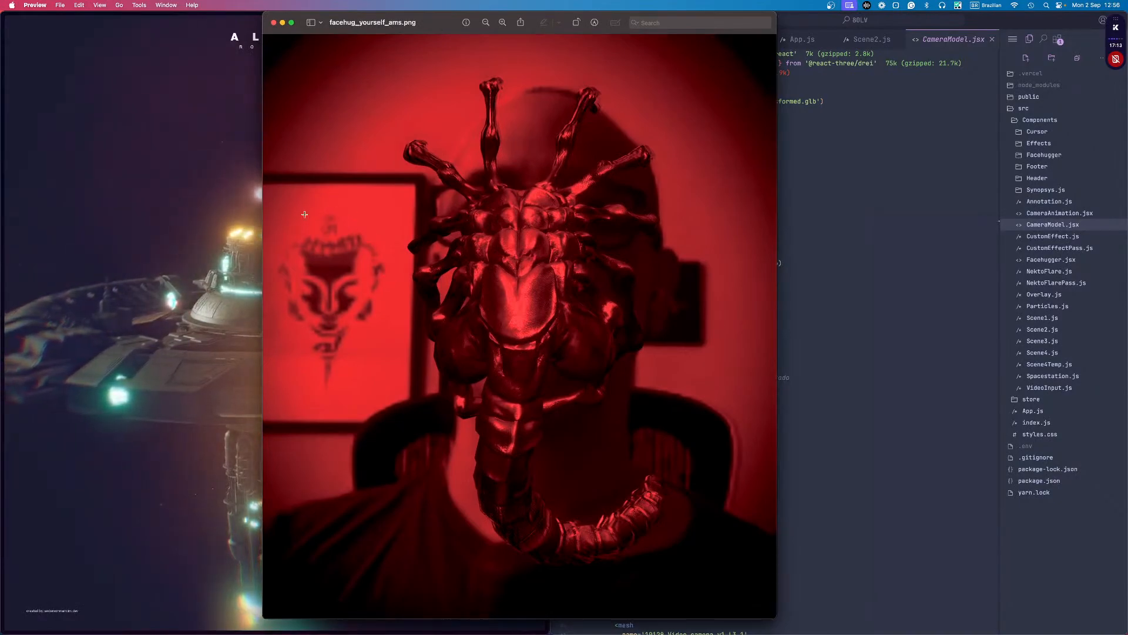
left_click(274, 23)
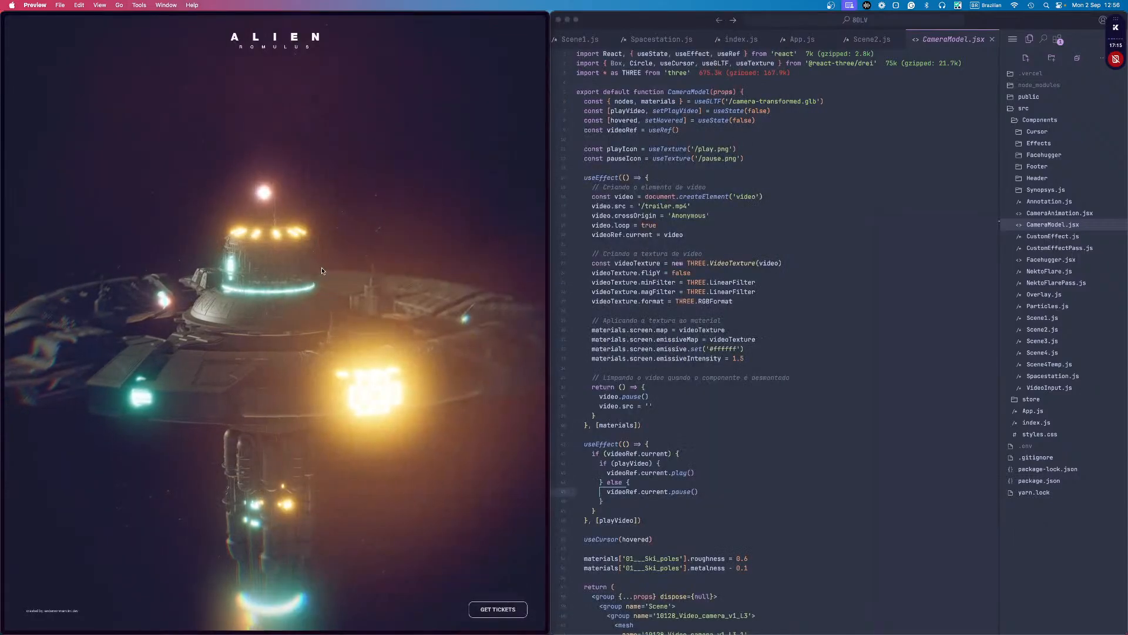